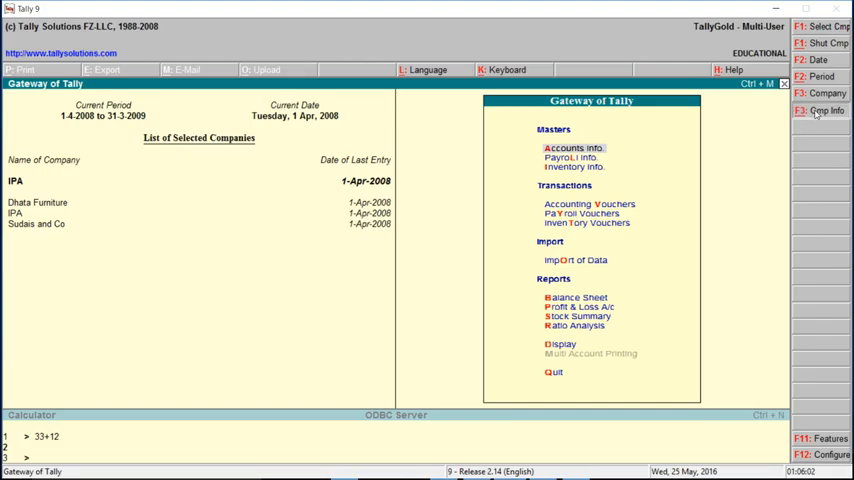
# Reach the List of Companies via Company Info > Select Company from Gateway of Tally
pyautogui.click(818, 110)
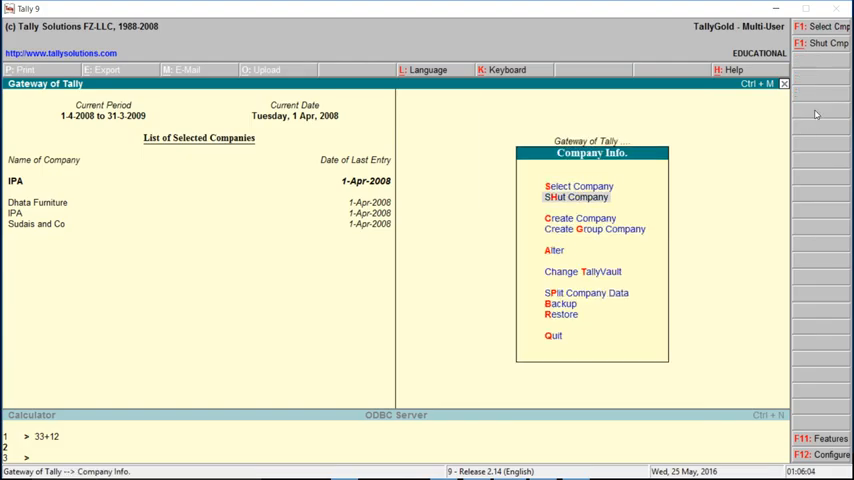
pyautogui.moveTo(578, 186)
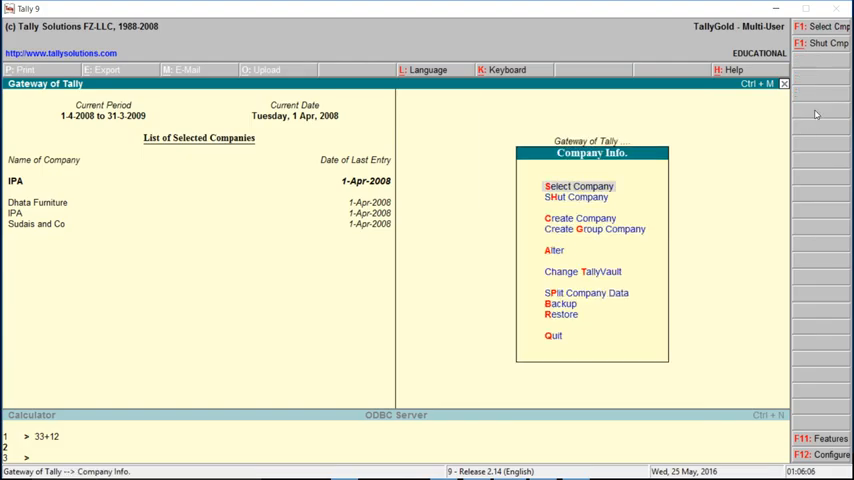
pyautogui.click(578, 186)
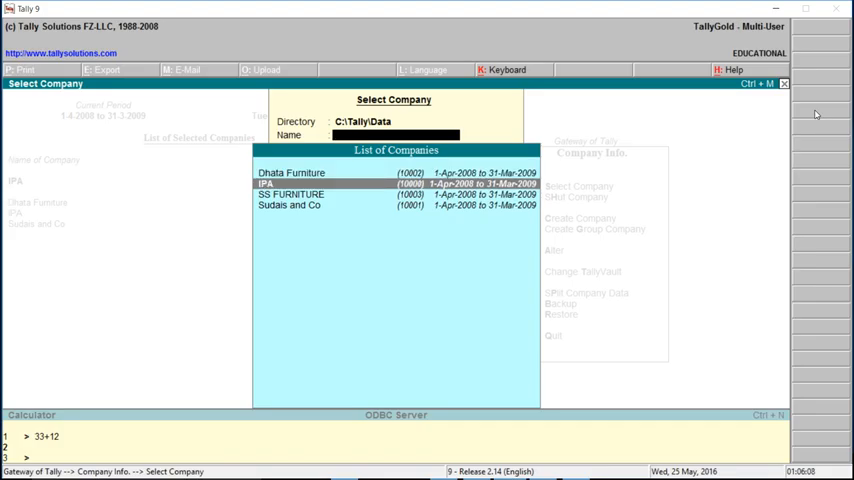
# Load SS FURNITURE from the List of Companies as the current company
pyautogui.click(290, 194)
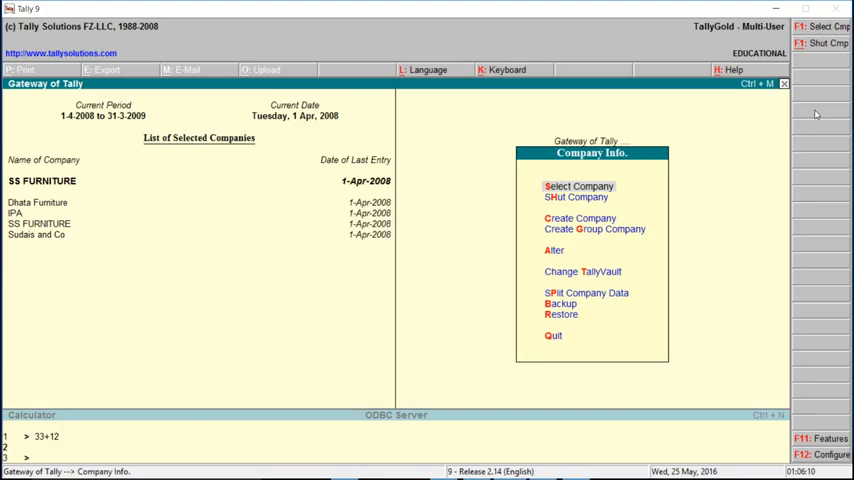
pyautogui.moveTo(390, 262)
pyautogui.write('400000/12')
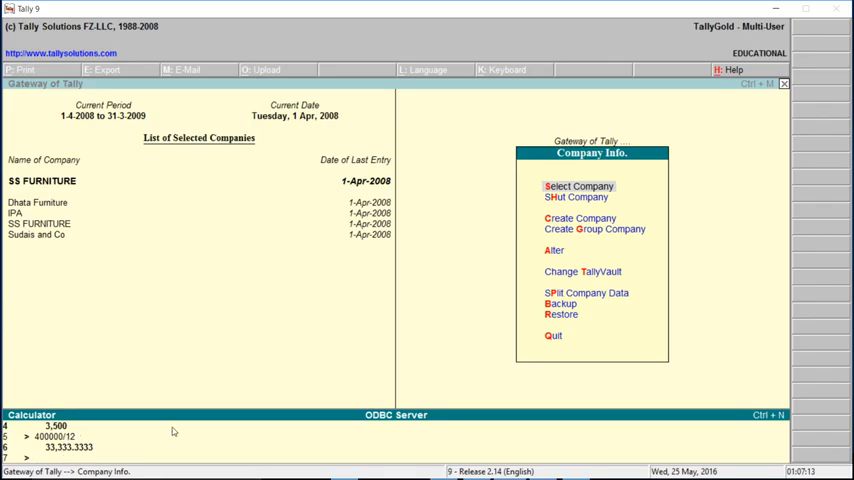
pyautogui.moveTo(96, 430)
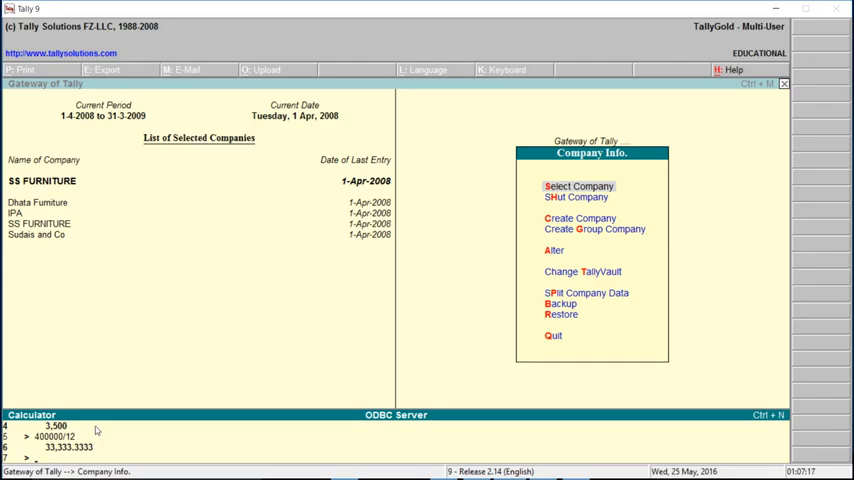
pyautogui.moveTo(666, 308)
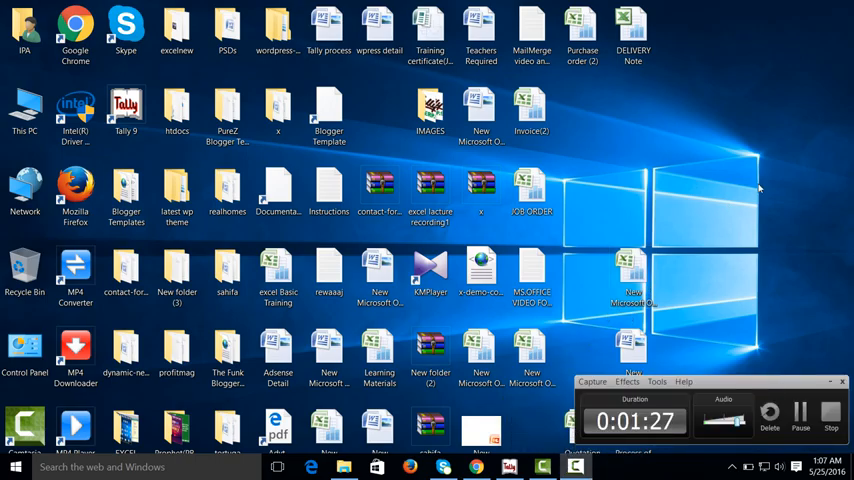
pyautogui.moveTo(550, 448)
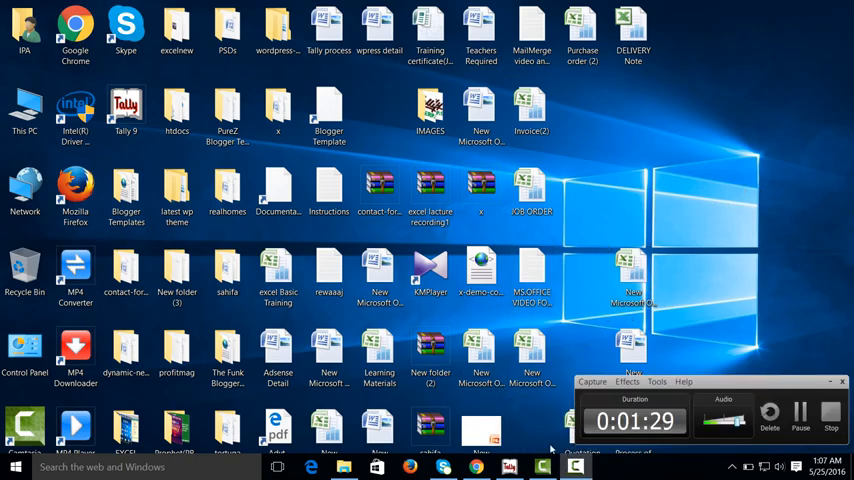